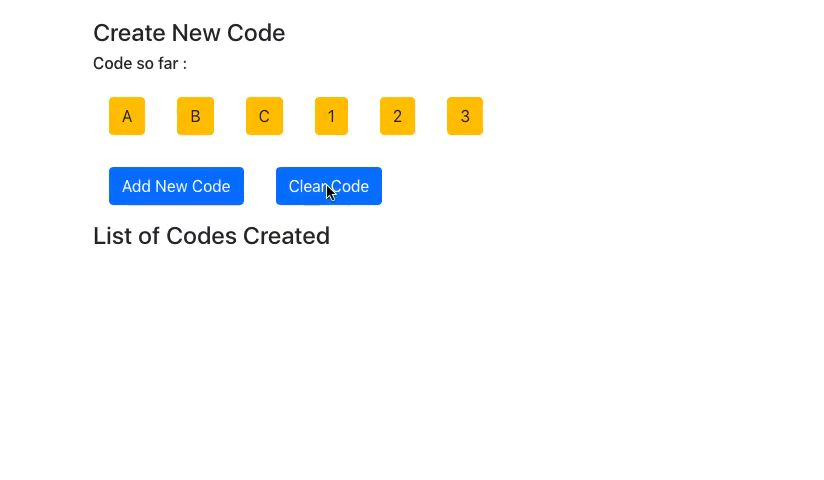
pyautogui.moveTo(371, 191)
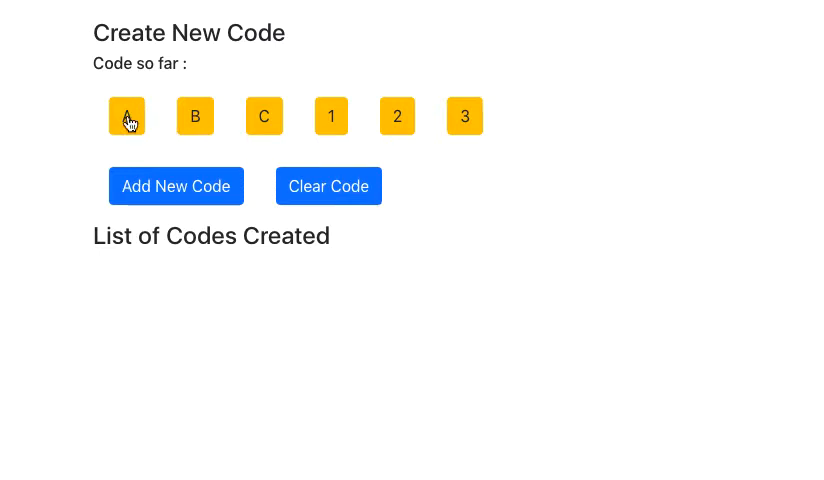
# Step: Finish the code ABC1 by adding C and the digit 1
pyautogui.click(264, 116)
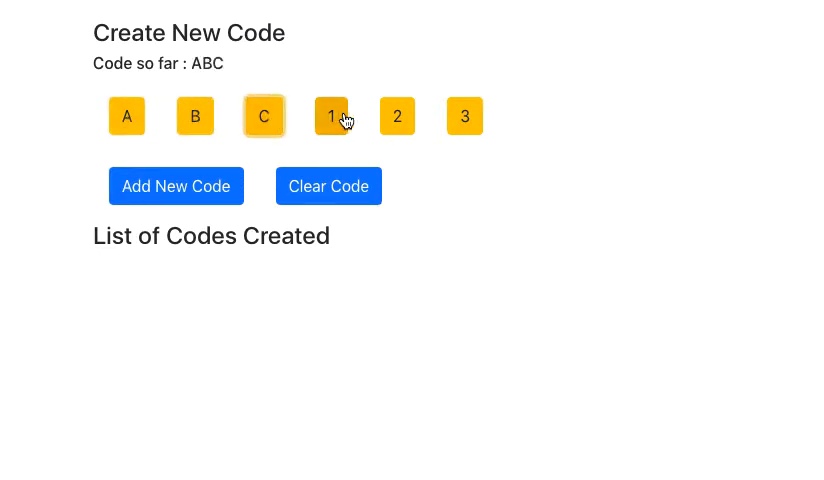
pyautogui.click(176, 186)
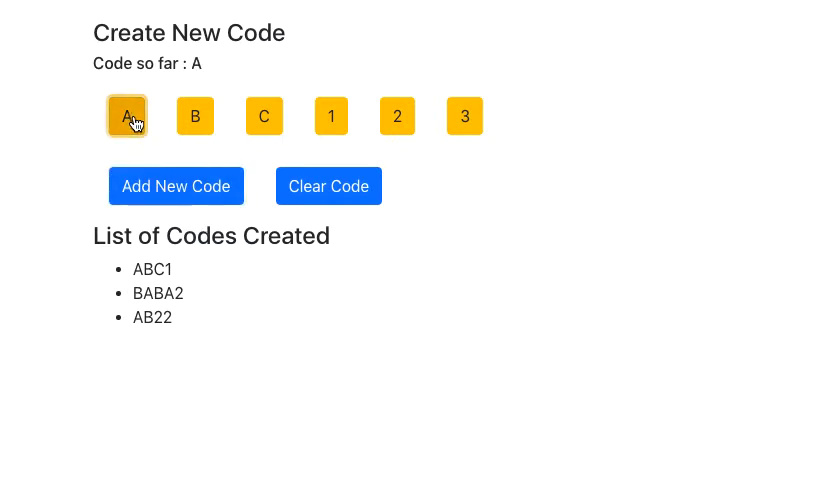
# Step: Continue building the duplicate code AB22 with the next character
pyautogui.click(176, 186)
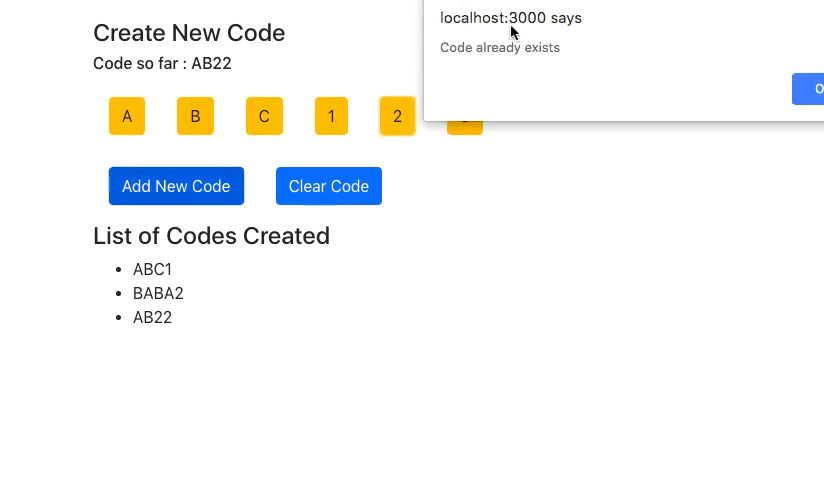
# Step: Dismiss the 'Code already exists' alert for the duplicate AB22
pyautogui.click(331, 116)
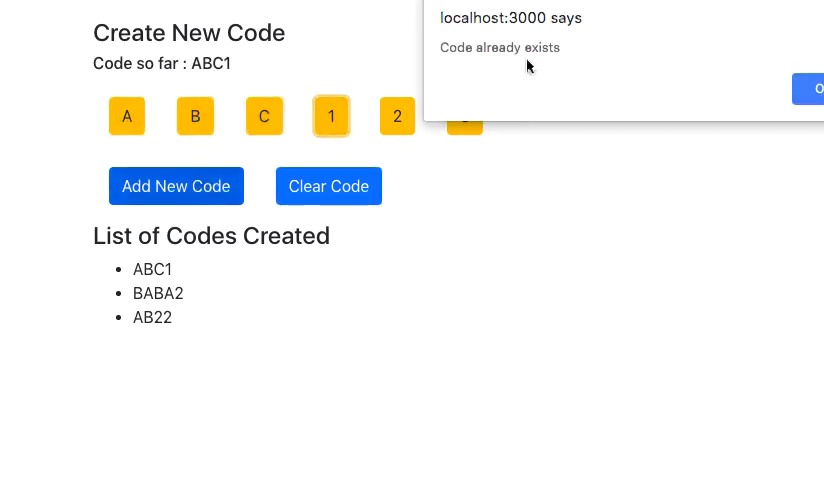